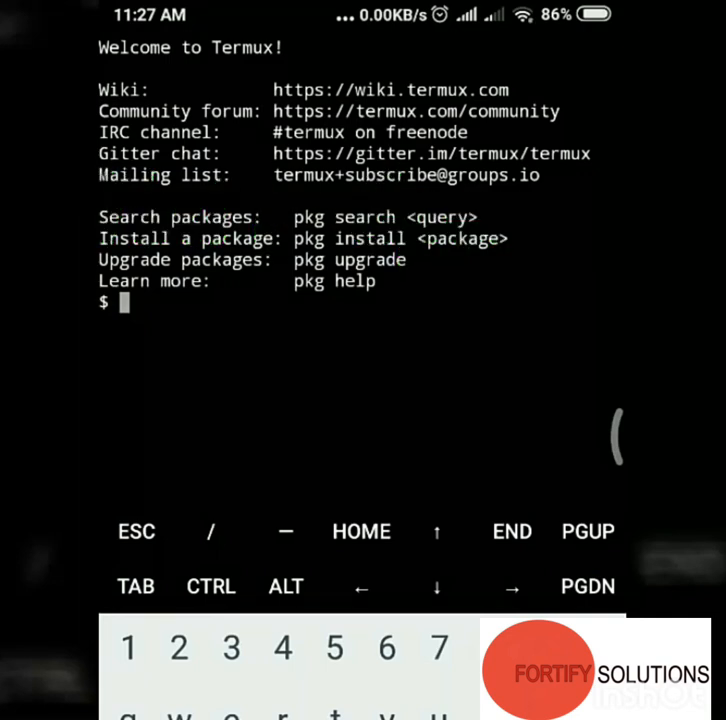
Run pkg upgrade, which reports all packages up to date with 0 upgraded.
{"action": "type", "text": "pkg"}
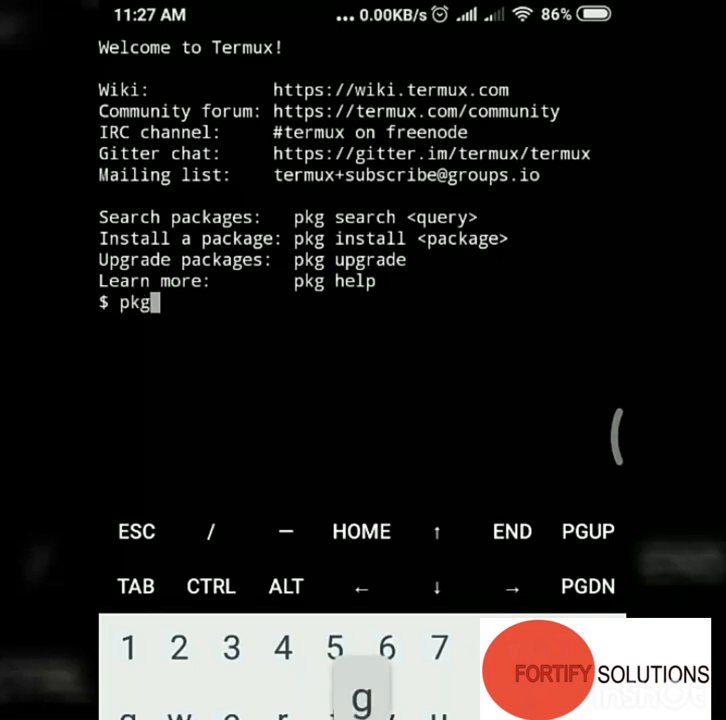
{"action": "type", "text": "up"}
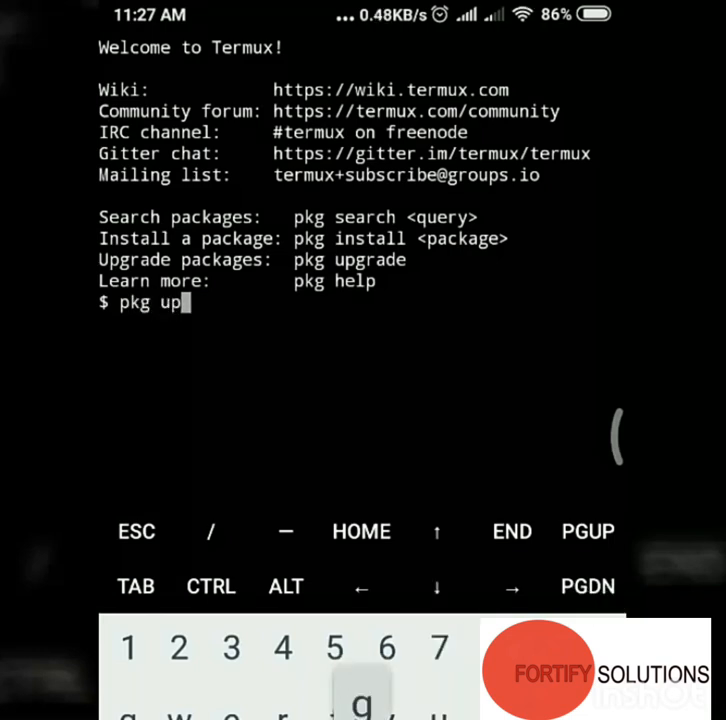
{"action": "type", "text": "grade"}
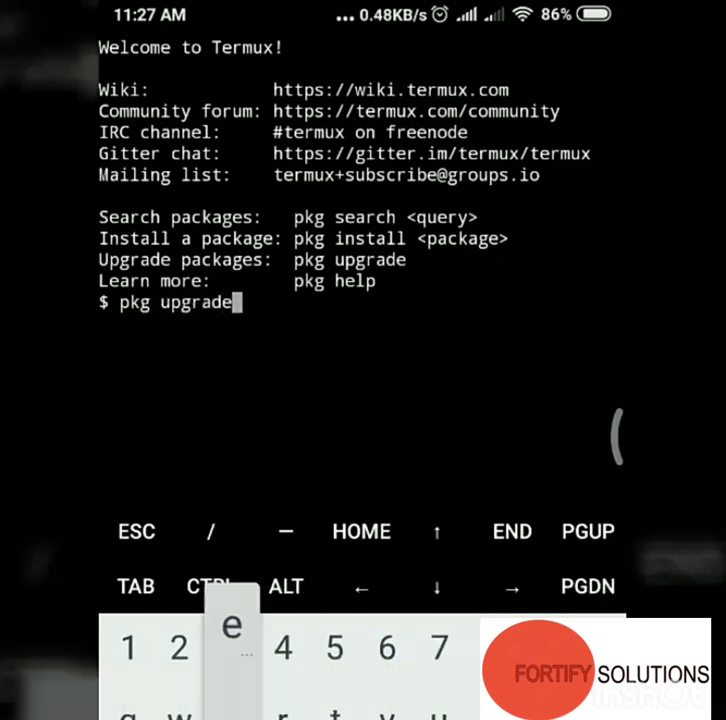
{"action": "key", "text": "Enter"}
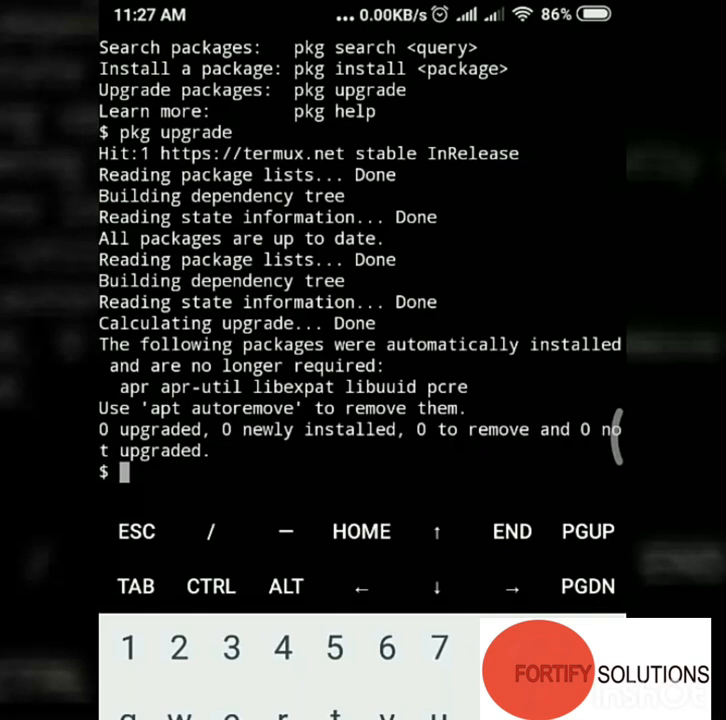
Run pkg install termux-api, reported already at newest version 0.36.
{"action": "type", "text": "pk"}
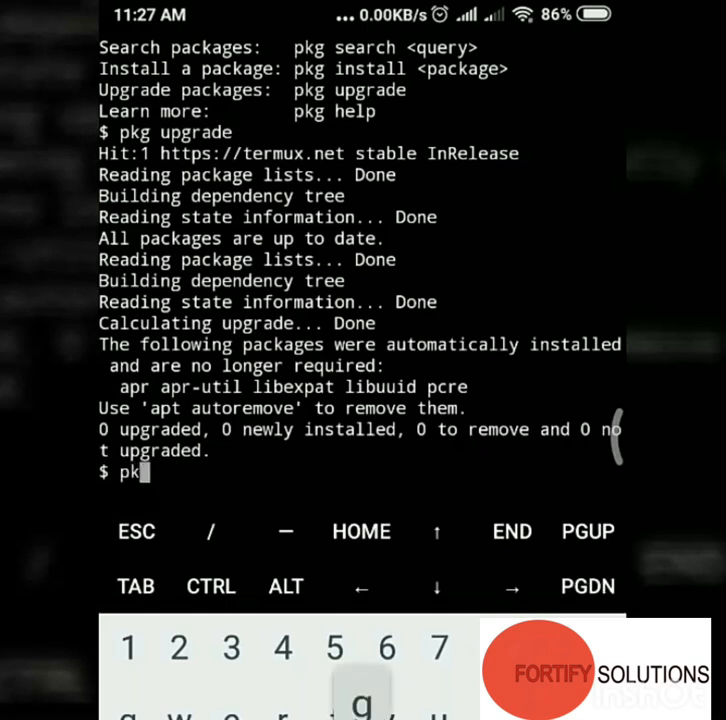
{"action": "type", "text": "g"}
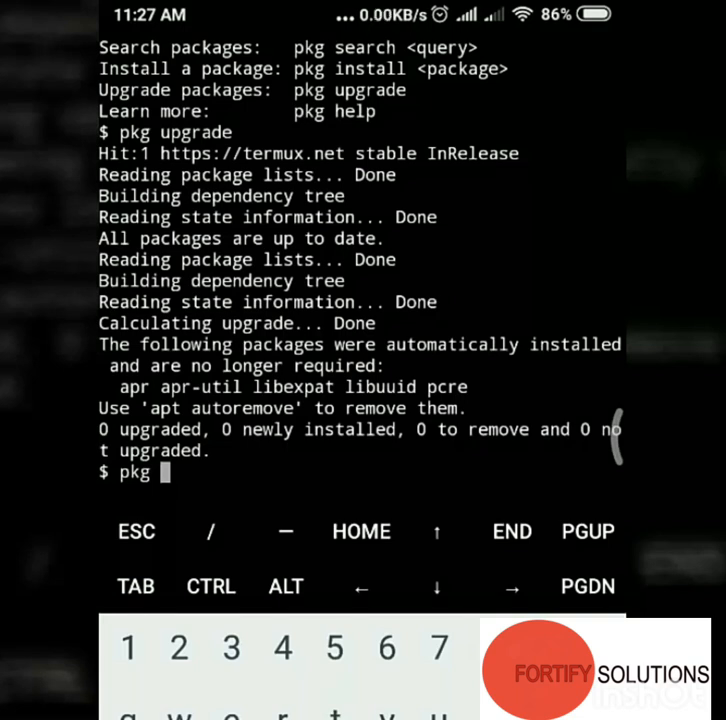
{"action": "type", "text": "inst"}
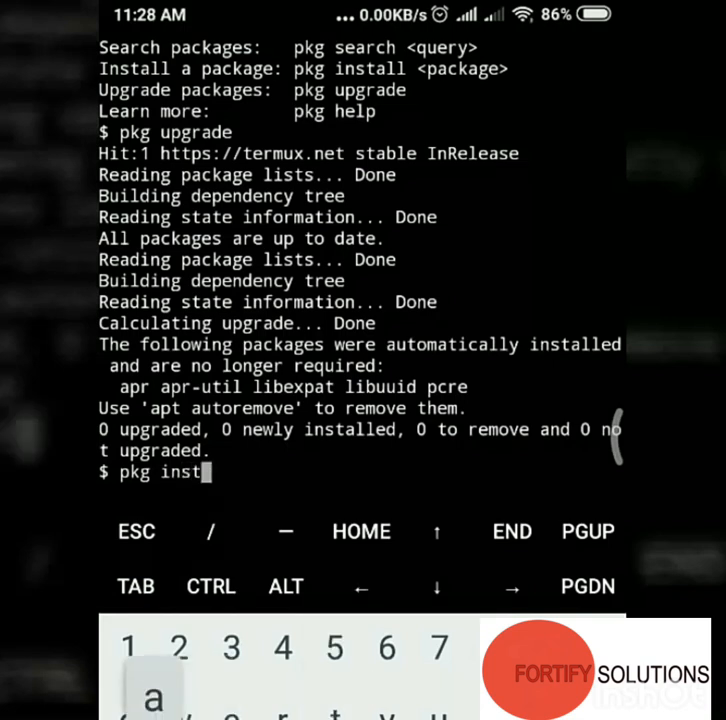
{"action": "type", "text": "all"}
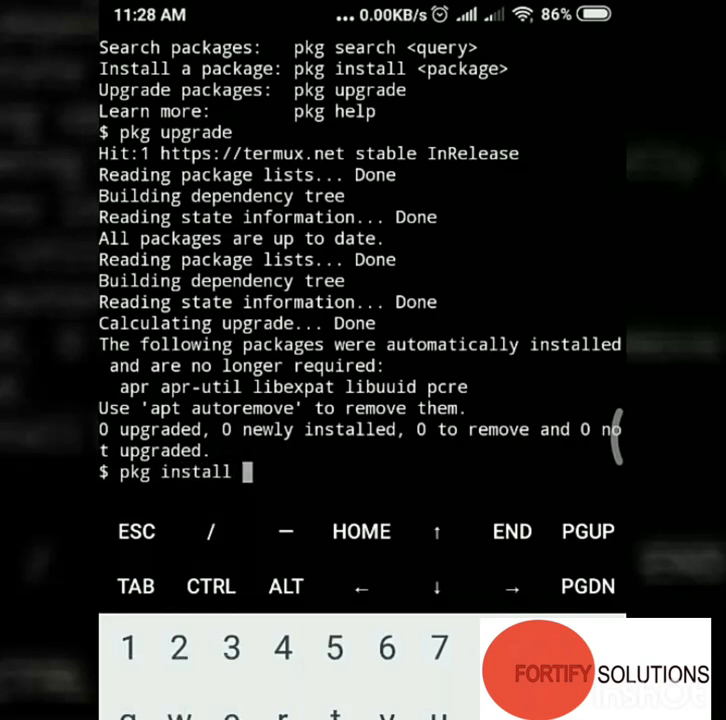
{"action": "type", "text": "termux"}
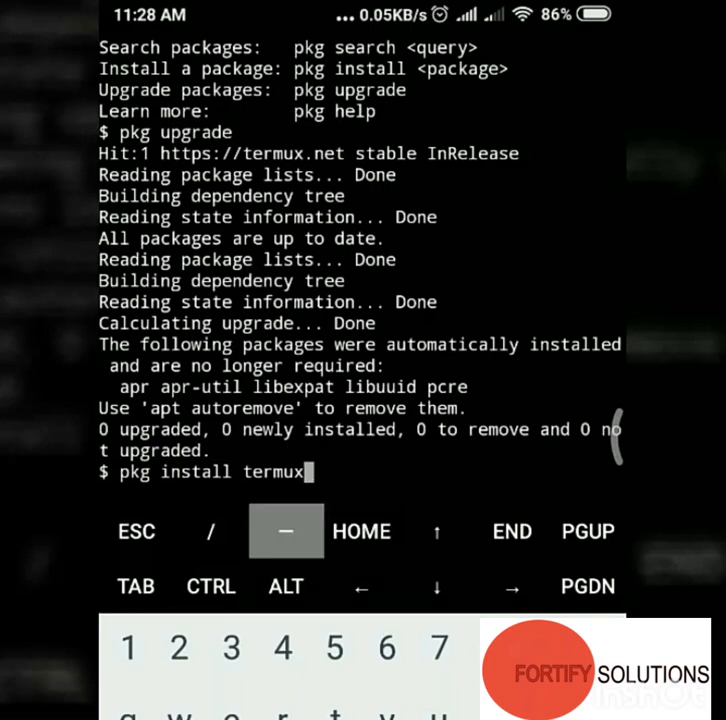
{"action": "type", "text": "-ap"}
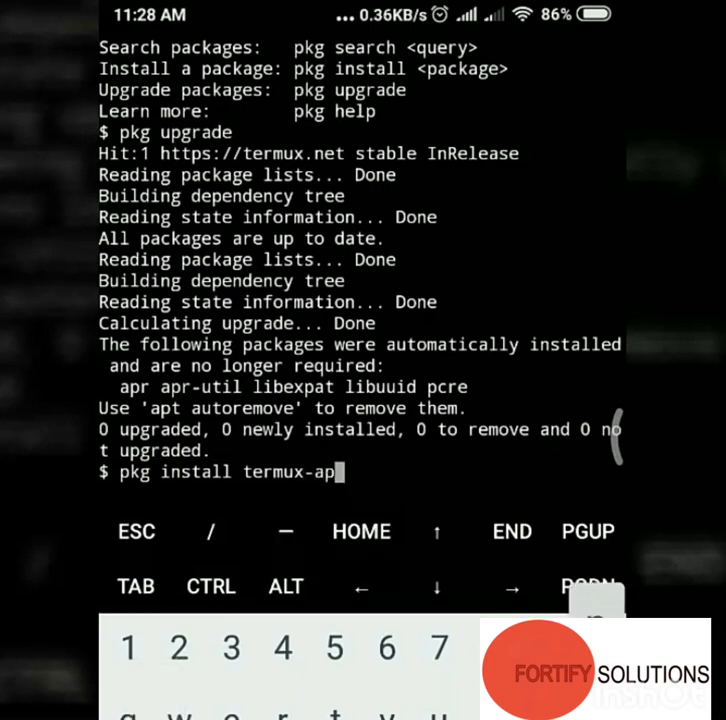
{"action": "key", "text": "Enter"}
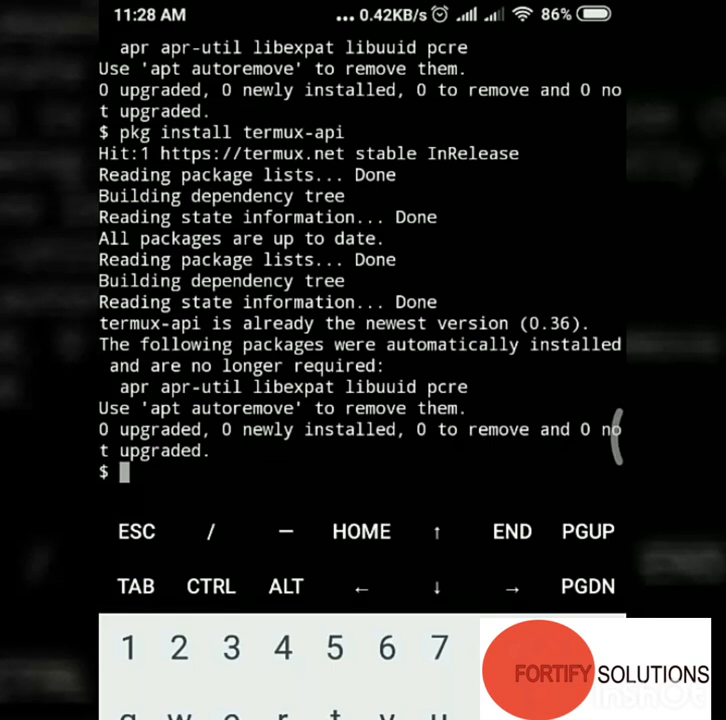
Run termux-tts-engines, listing Google Text-to-speech (com.google.android.tts) as default.
{"action": "type", "text": "term"}
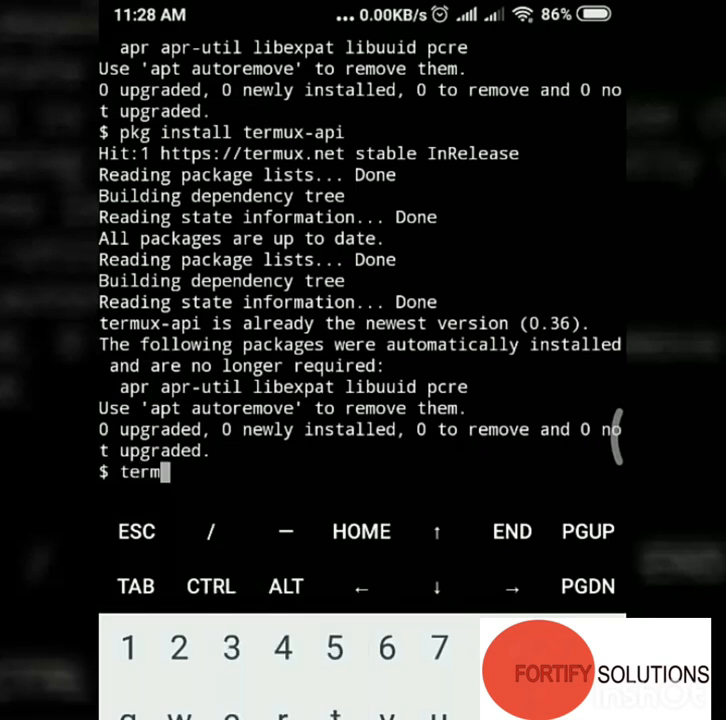
{"action": "type", "text": "u"}
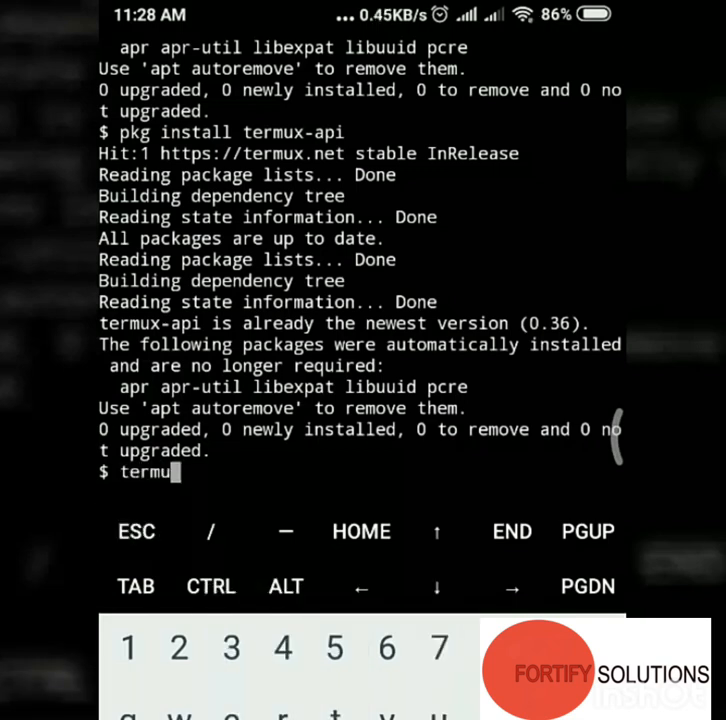
{"action": "type", "text": "-"}
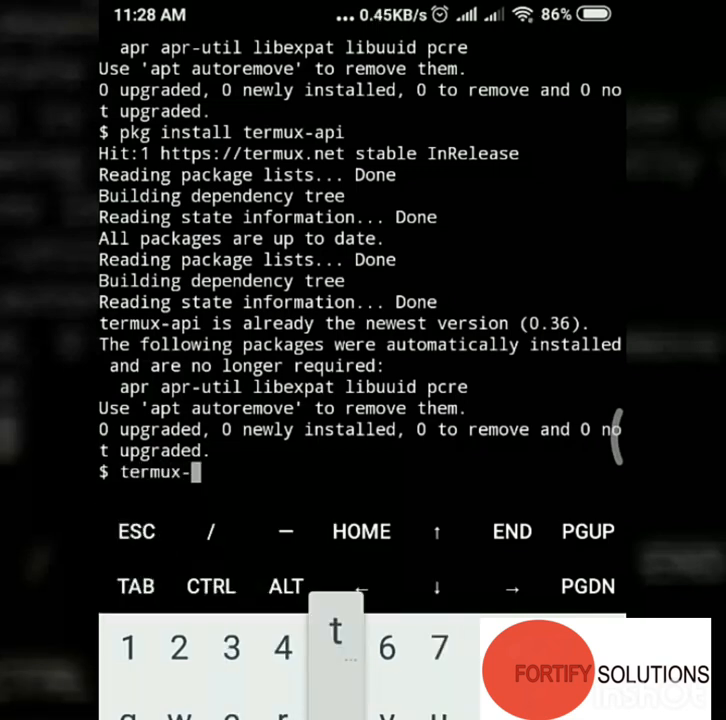
{"action": "type", "text": "tts"}
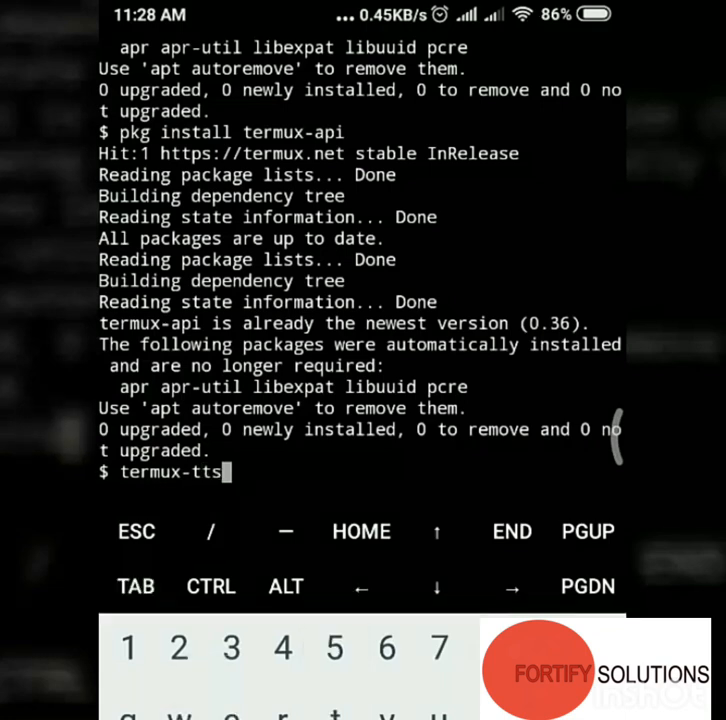
{"action": "type", "text": "-engines"}
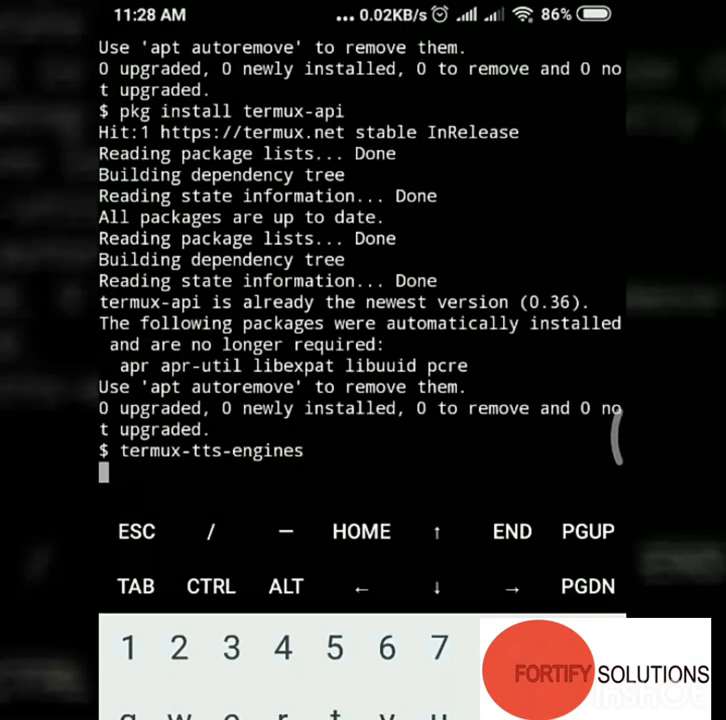
{"action": "key", "text": "Enter"}
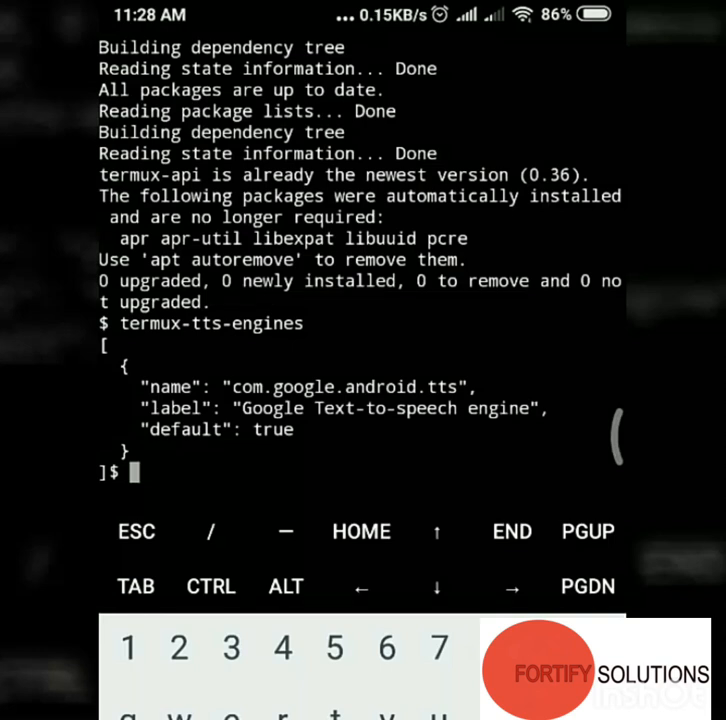
Run termux-tts-speak and begin entering the text to read aloud, starting with 'he'.
{"action": "type", "text": "termu"}
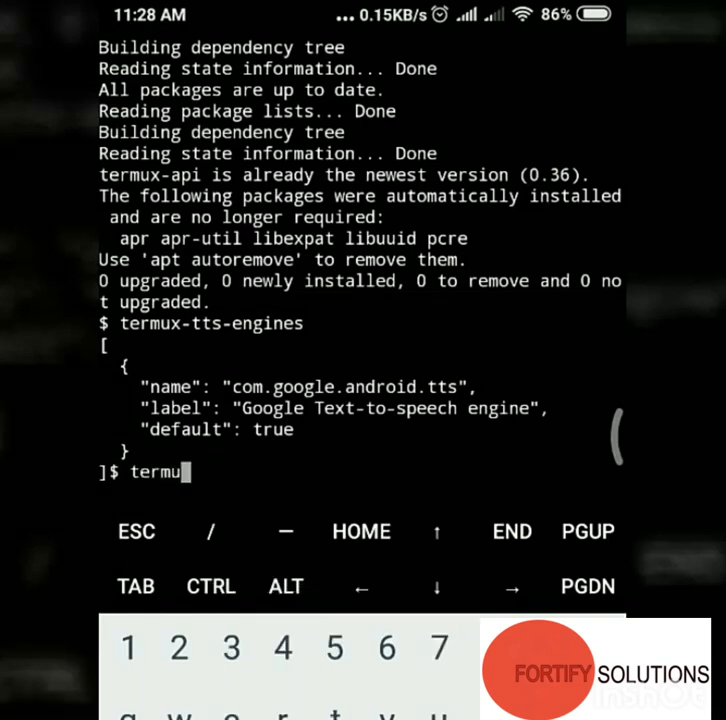
{"action": "type", "text": "x-tts-"}
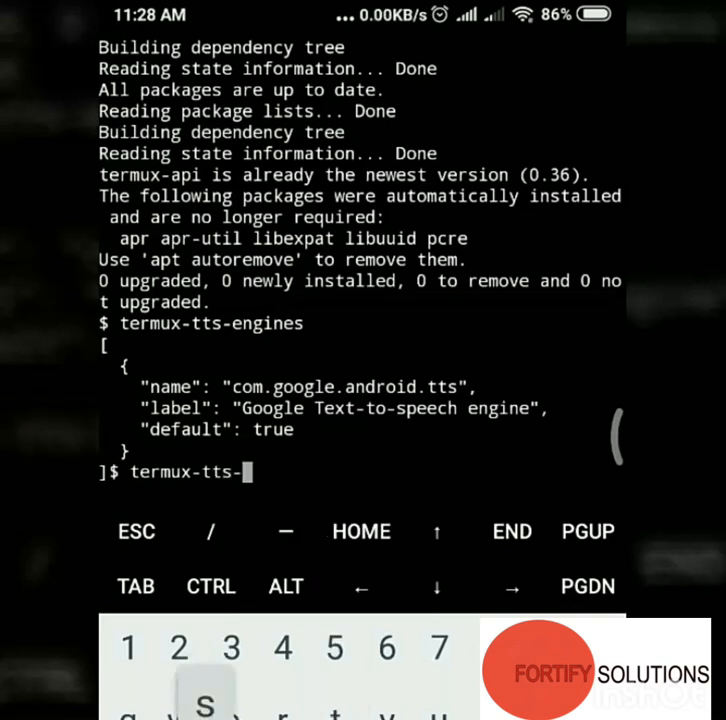
{"action": "type", "text": "speak"}
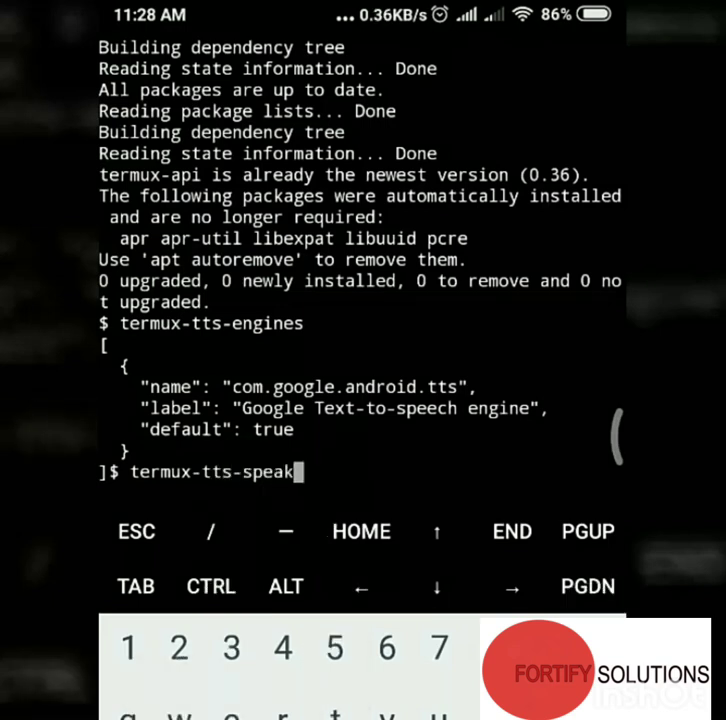
{"action": "key", "text": "enter"}
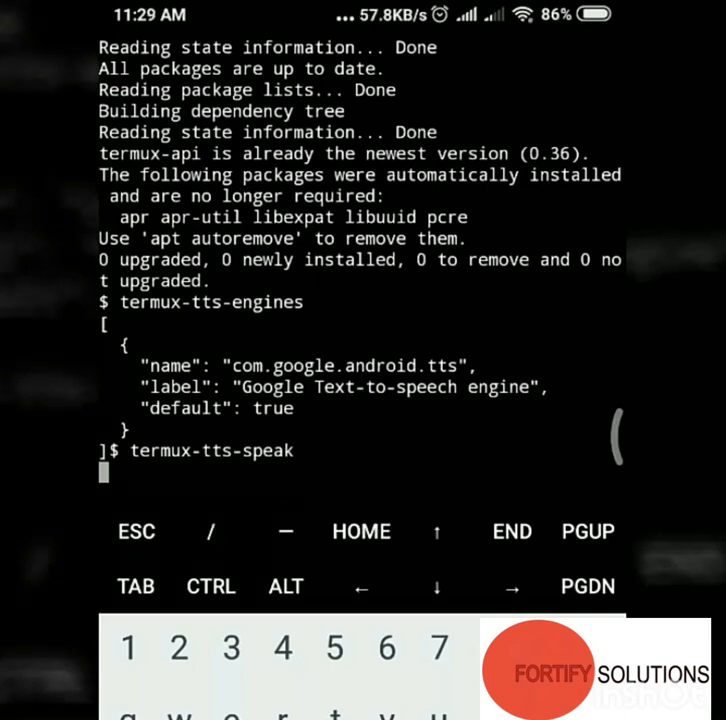
{"action": "type", "text": "he"}
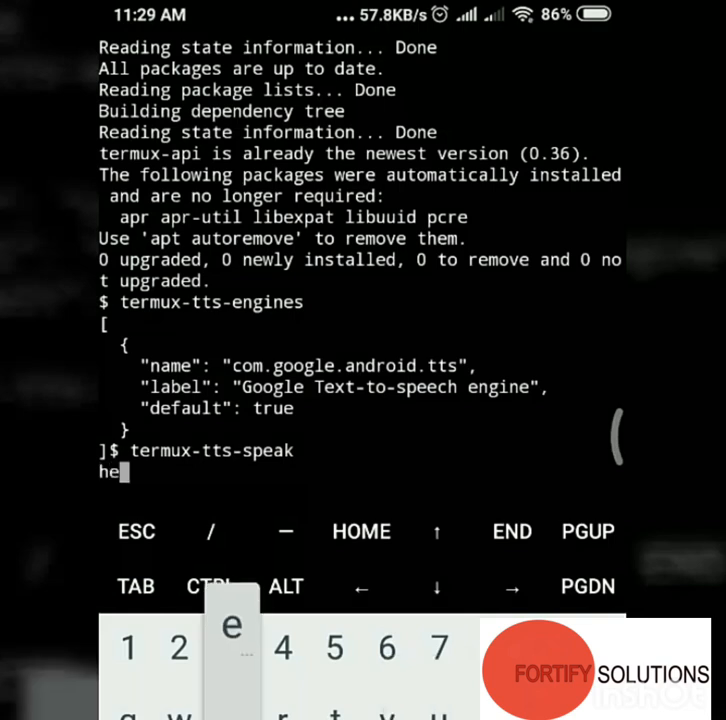